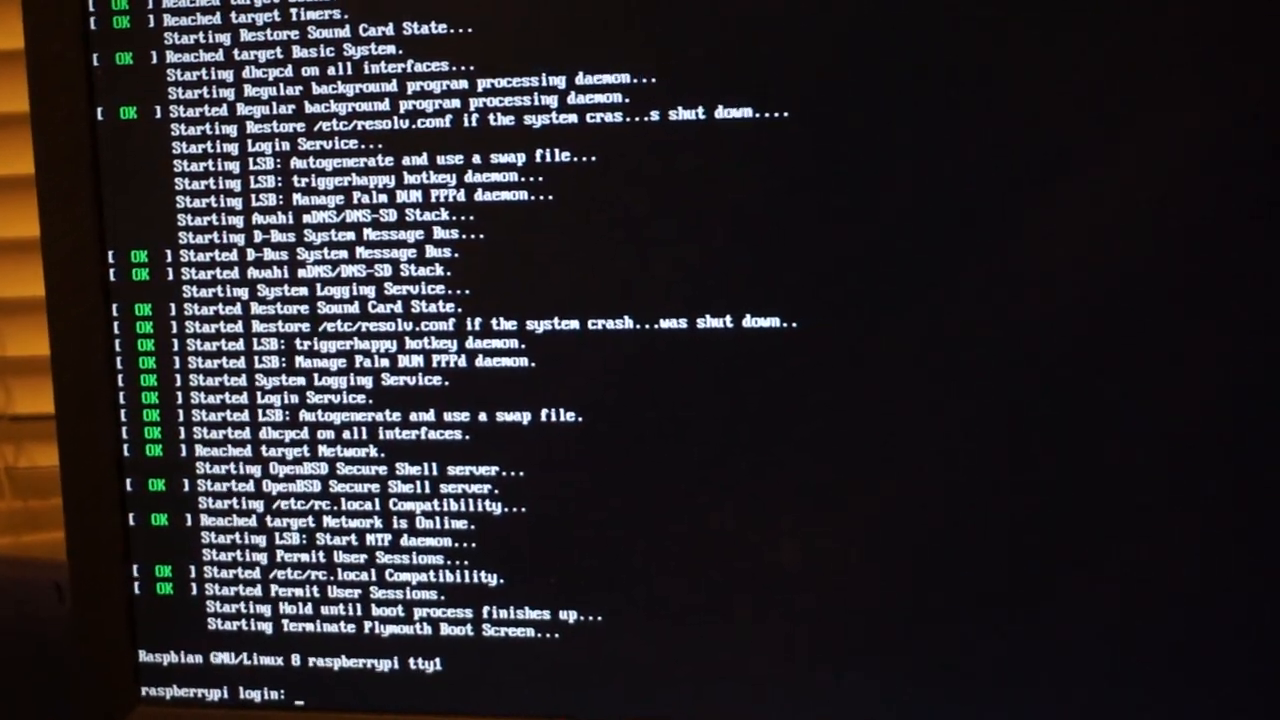
Log in to the Raspberry Pi and start a reverse search of the command history.
{"action": "type", "text": "r"}
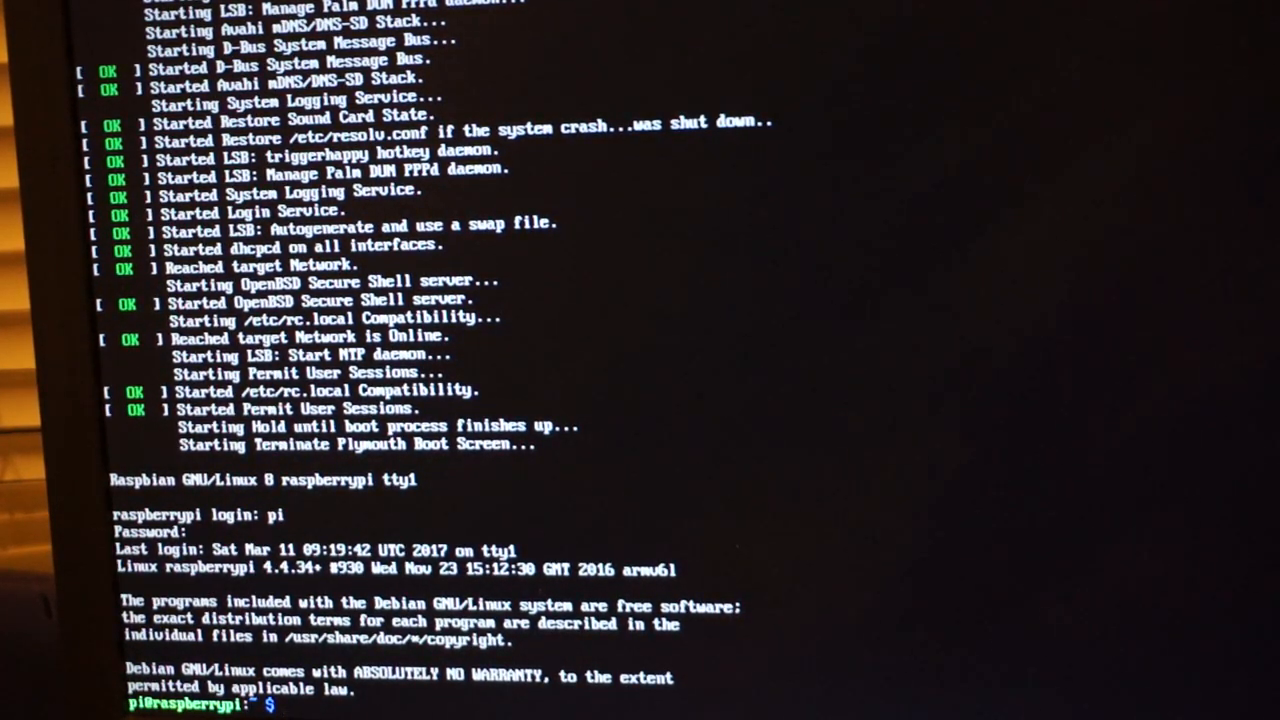
{"action": "key", "text": "ctrl+r"}
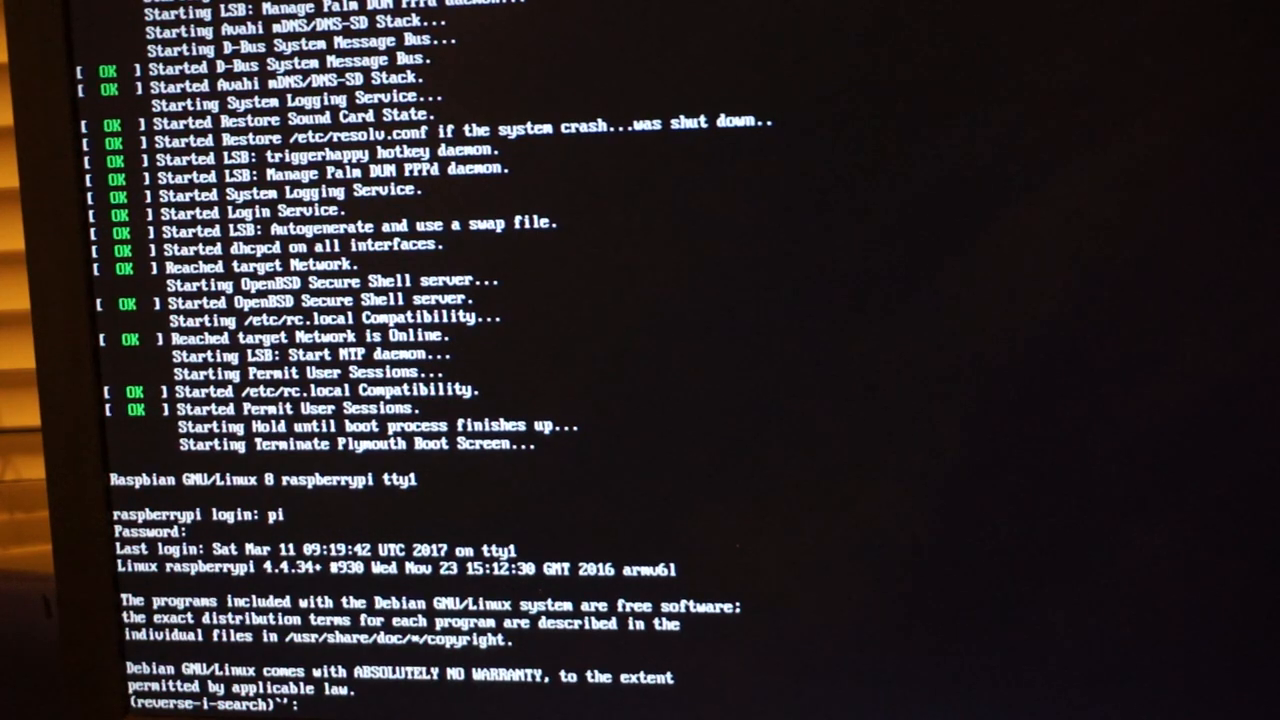
Abandon the recalled flashrom write command and type 'flashrom -p linux_spi:dev' fresh.
{"action": "type", "text": "flashrom -w wnr2000-firmware.bin -p linux_spi:dev=/dev/spidev0.0"}
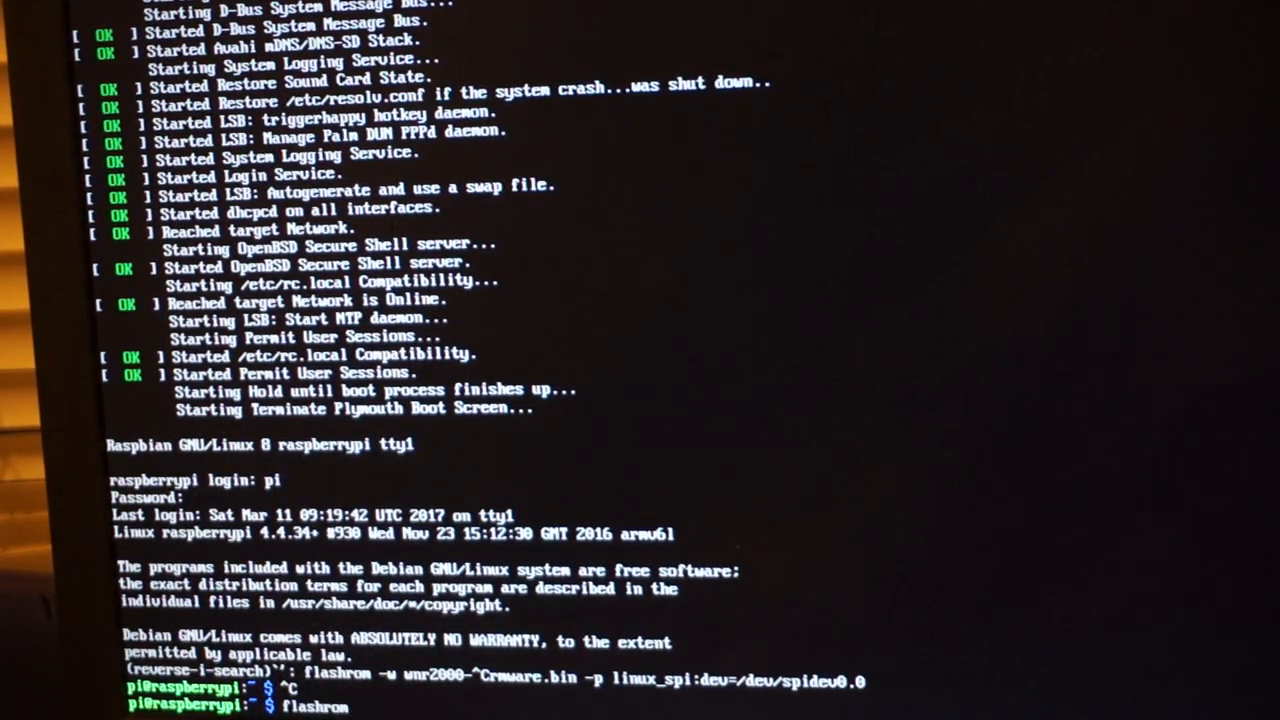
{"action": "type", "text": "-p"}
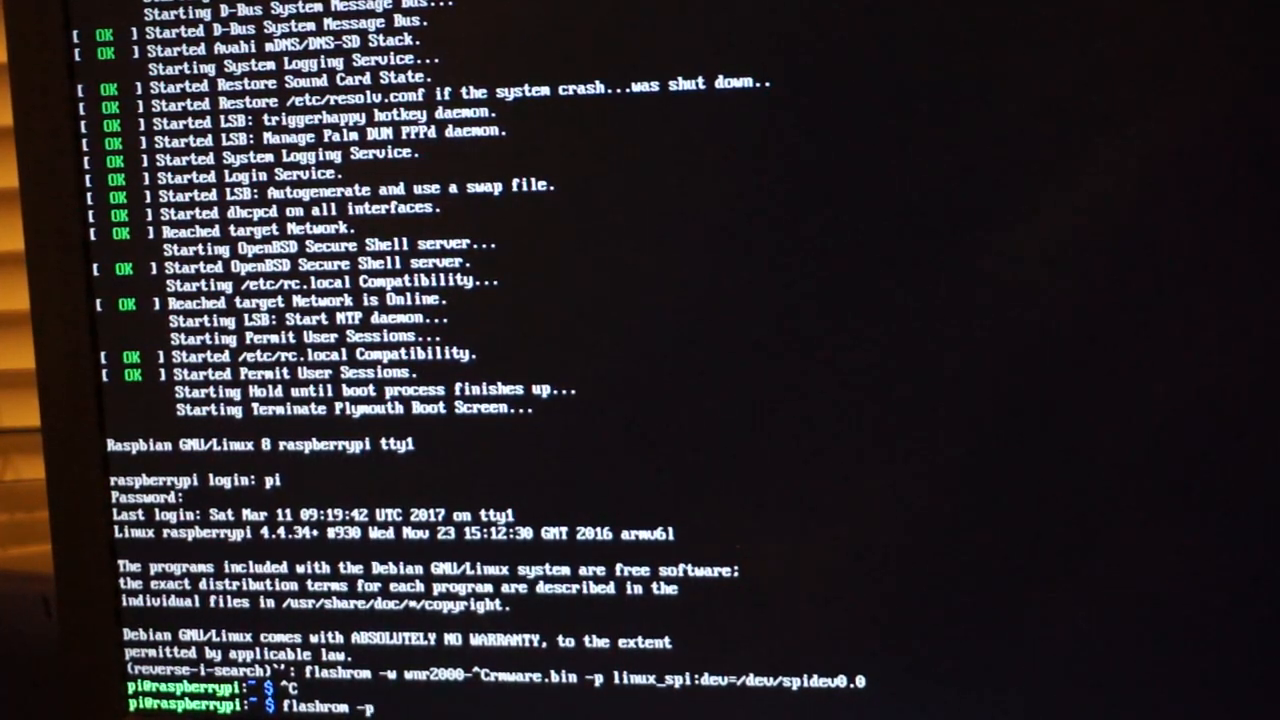
{"action": "type", "text": "linux"}
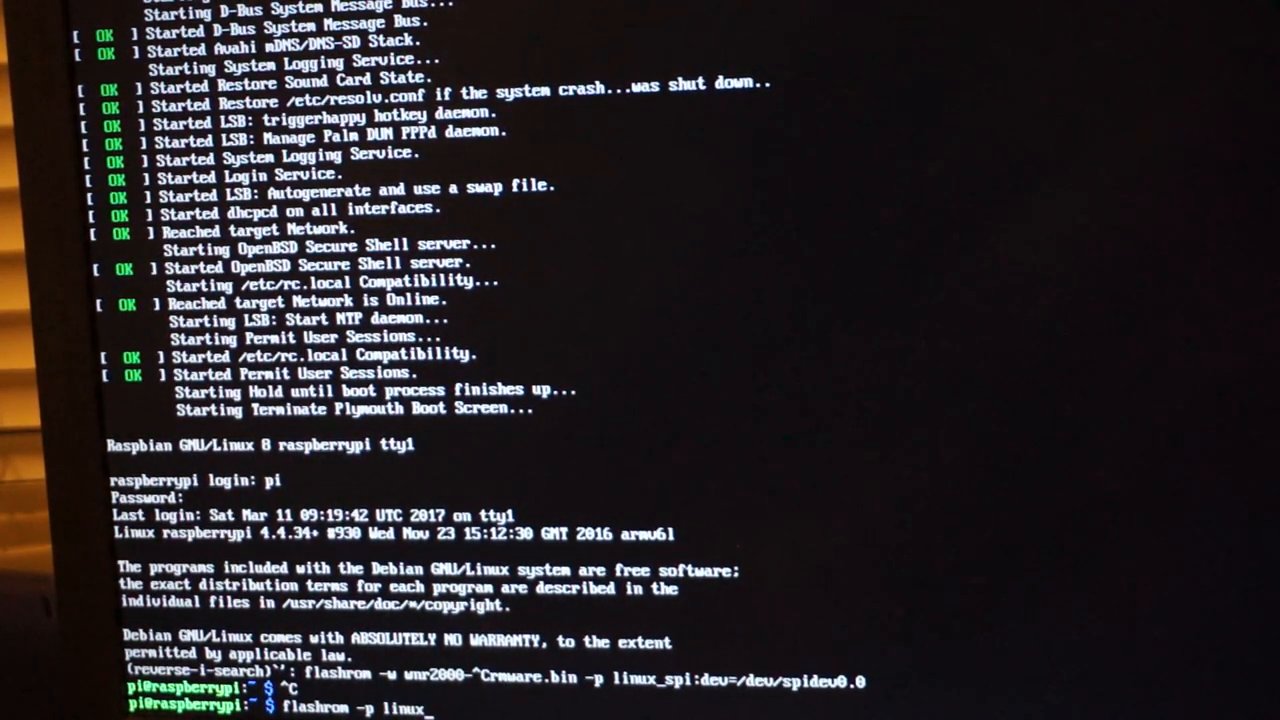
{"action": "type", "text": "_spi"}
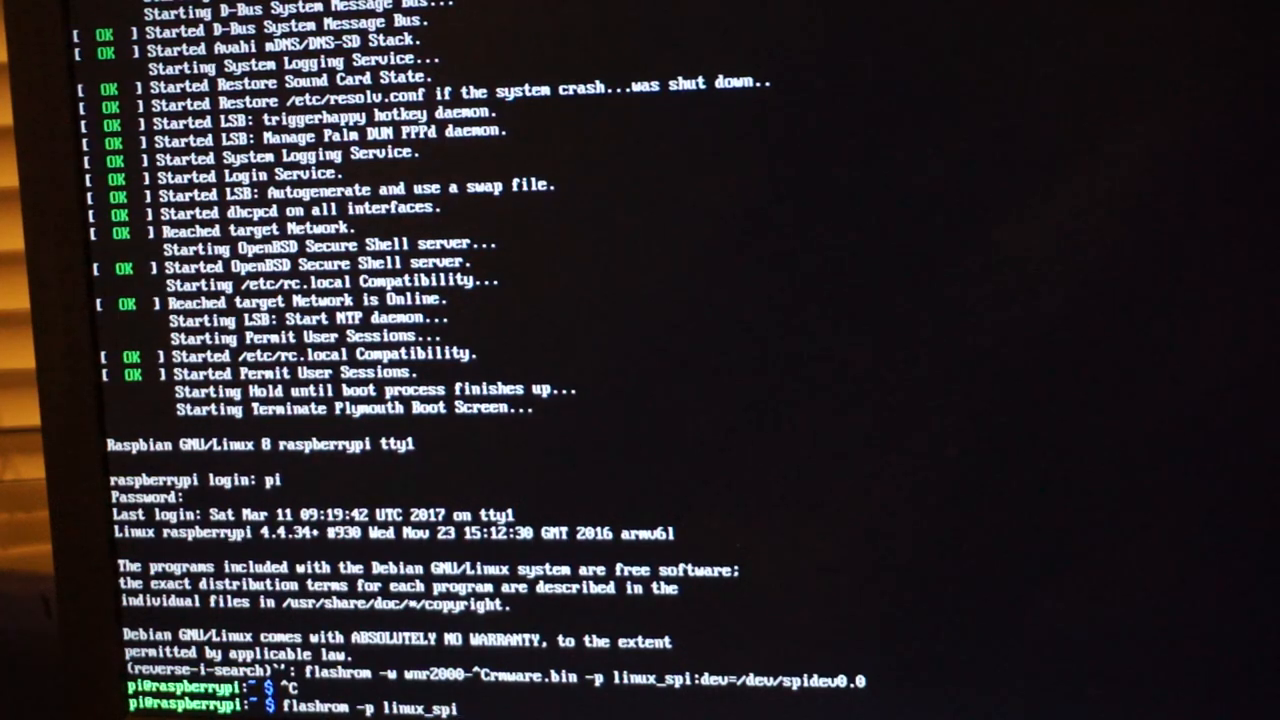
{"action": "type", "text": ":dev"}
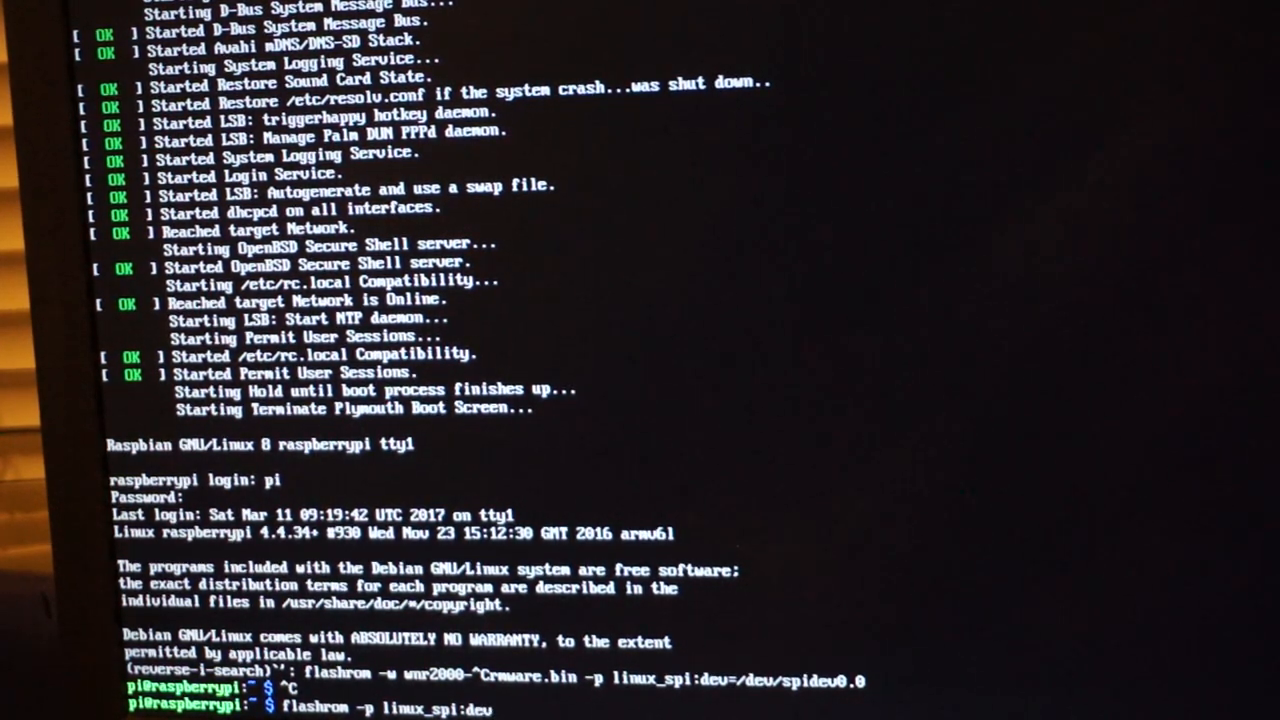